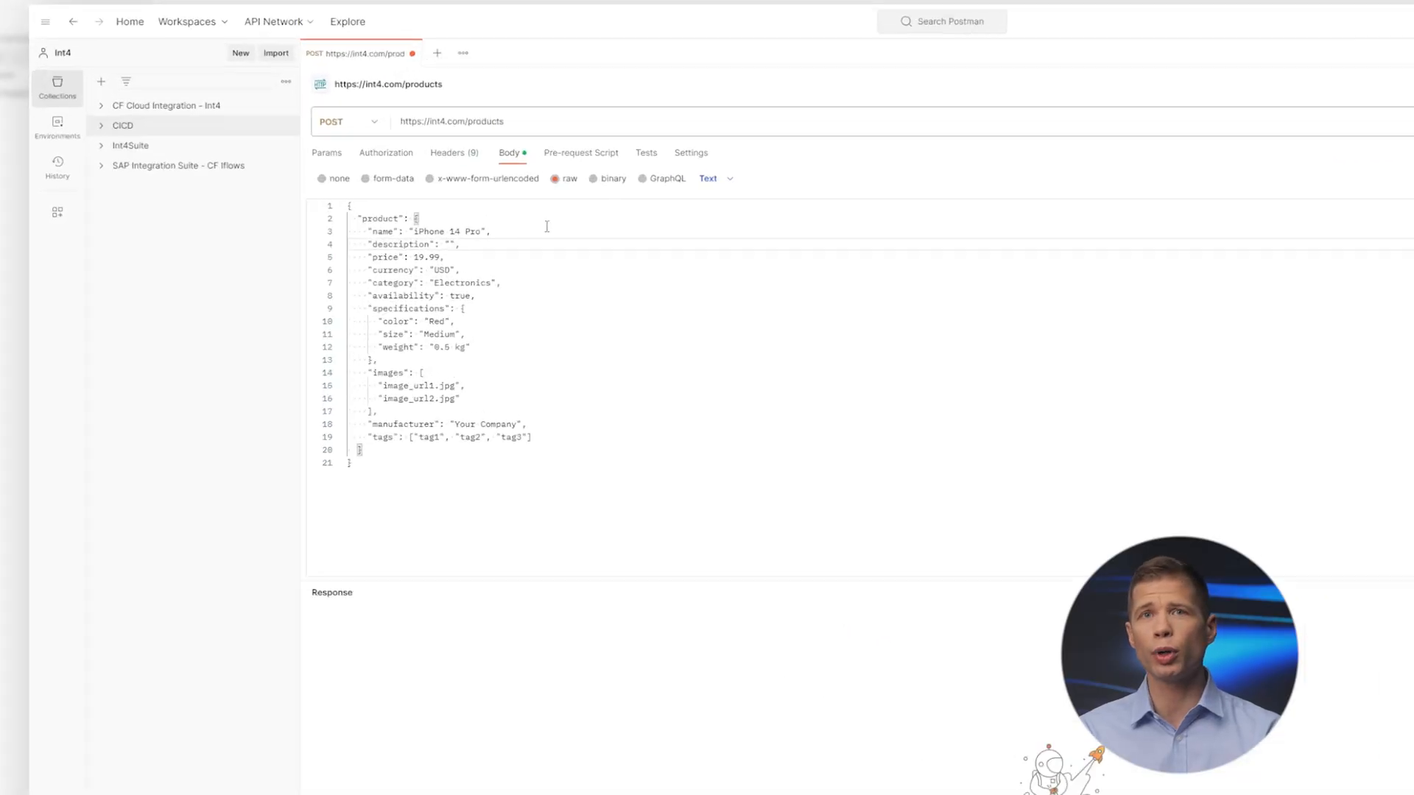
Type 'iPHone 14 Pro' as the product name value in the raw JSON body.
{"action": "type", "text": "iPHone 14 Pro"}
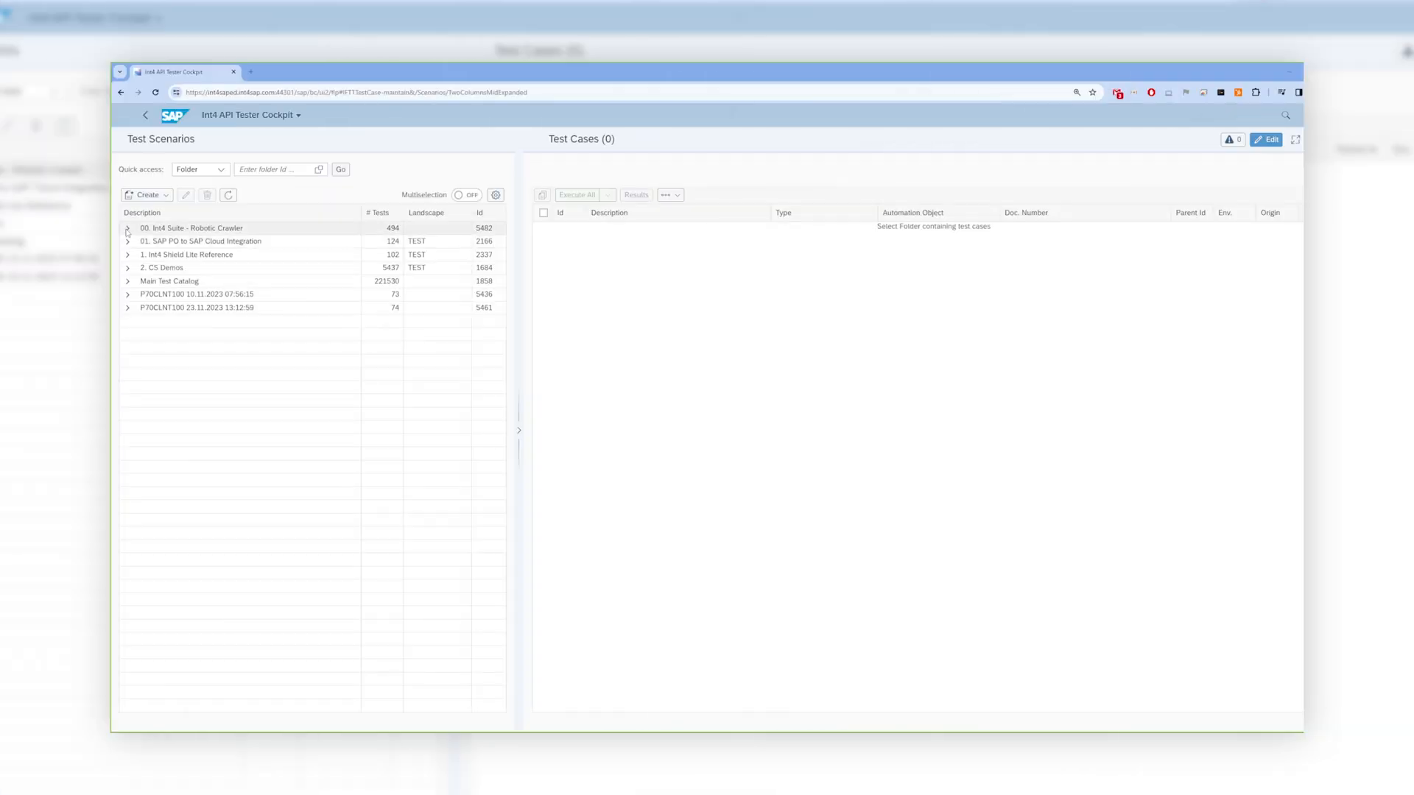
Expand the Robotic Crawler folder, review EDIFACT test case 710204, and return to the overview.
{"action": "left_click", "coordinate": [127, 229]}
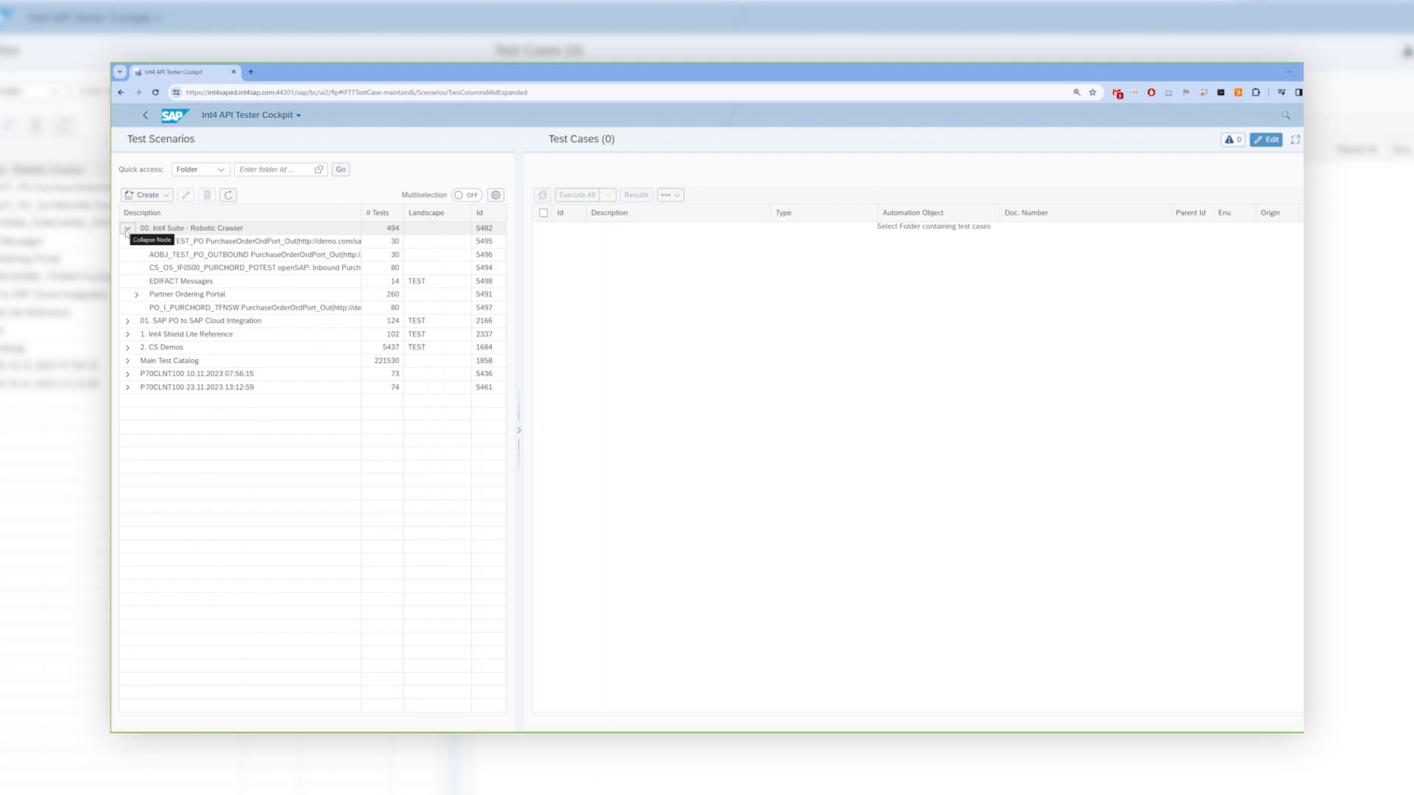
{"action": "left_click", "coordinate": [181, 281]}
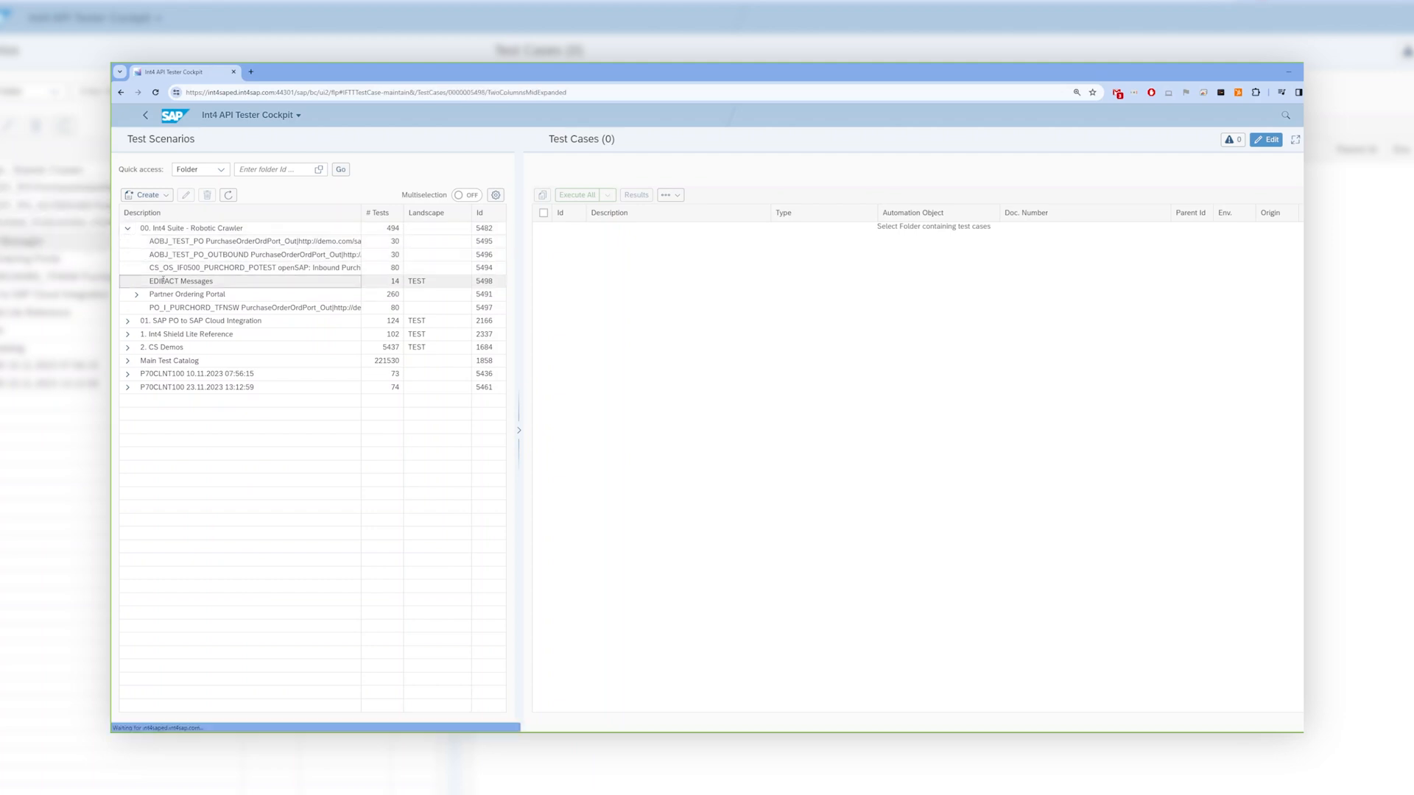
{"action": "left_click", "coordinate": [182, 280]}
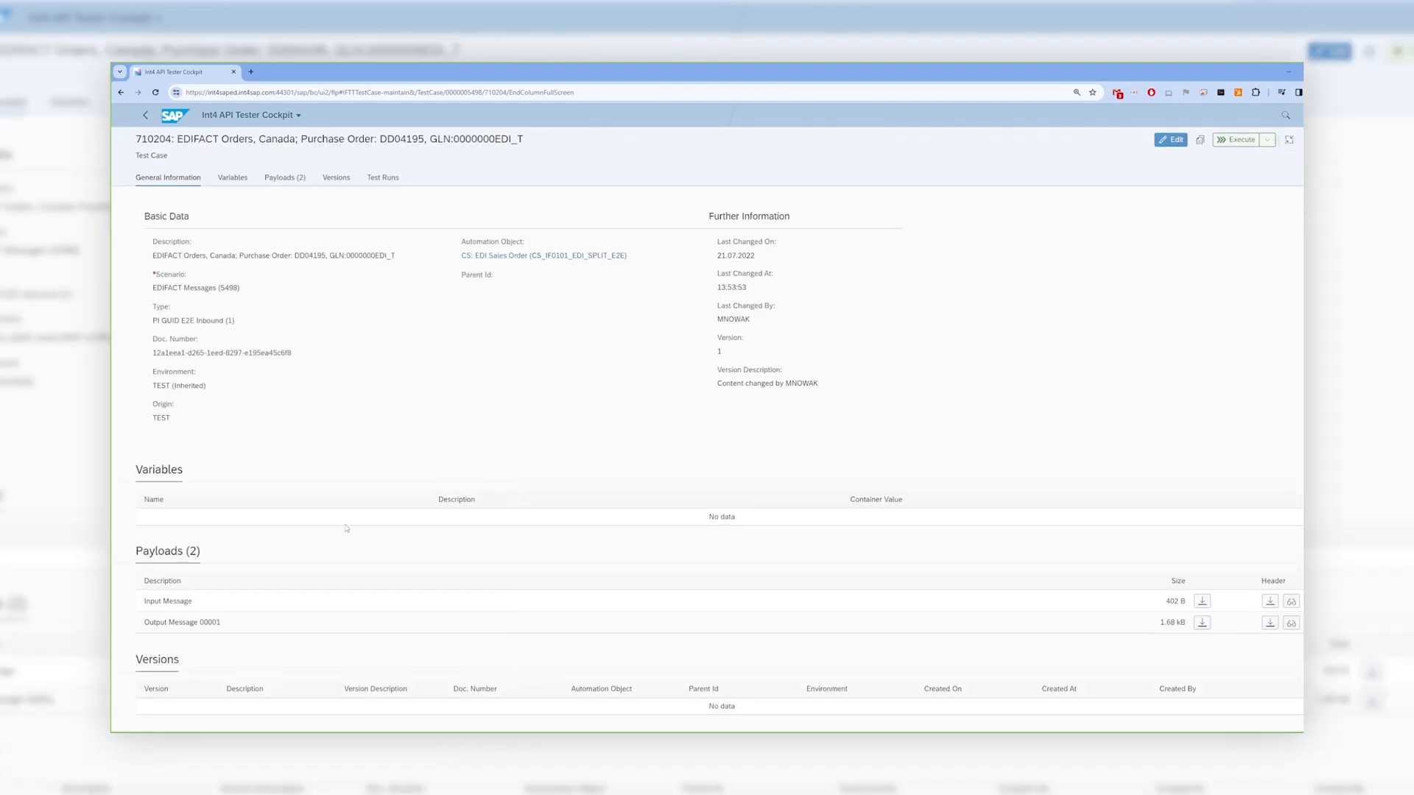
{"action": "left_click", "coordinate": [1290, 601]}
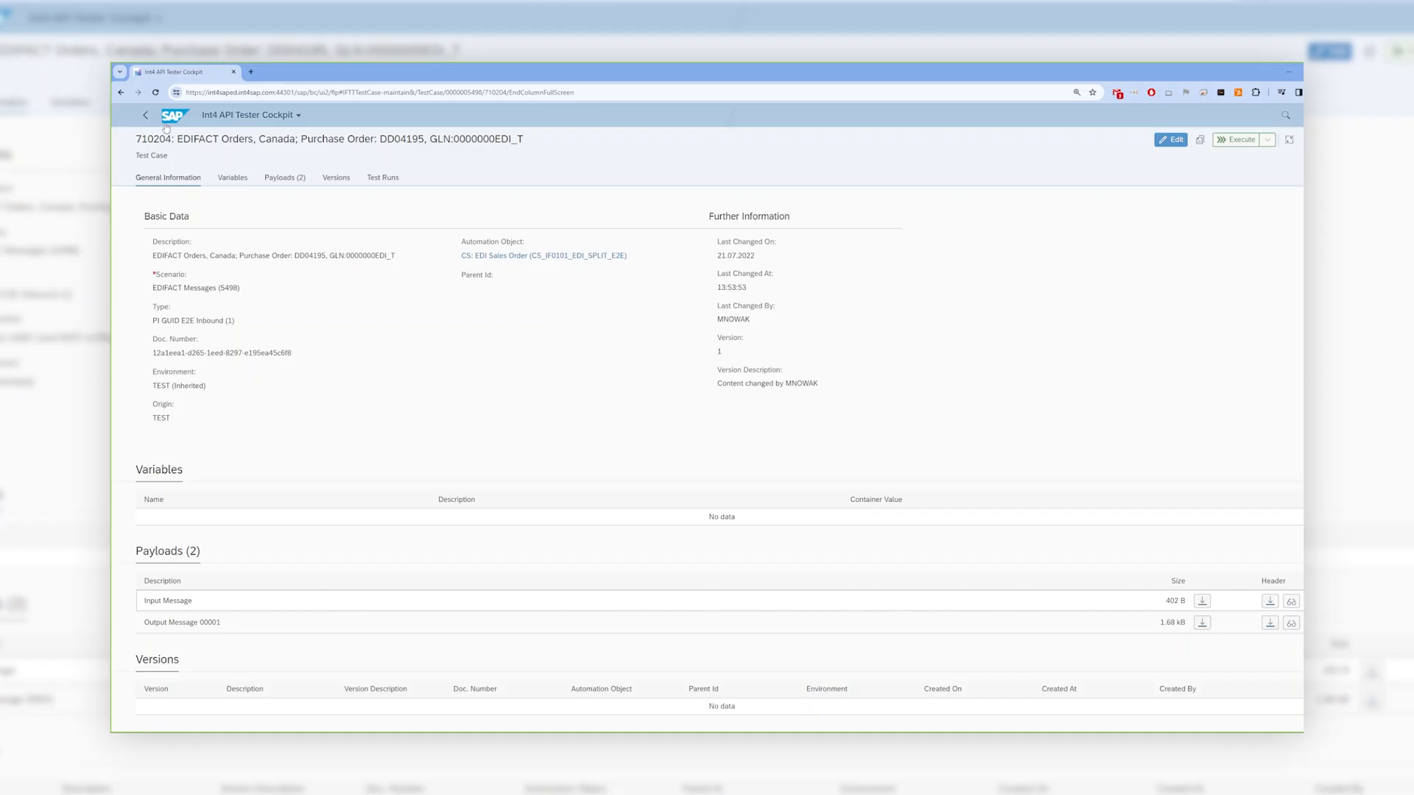
{"action": "left_click", "coordinate": [145, 115]}
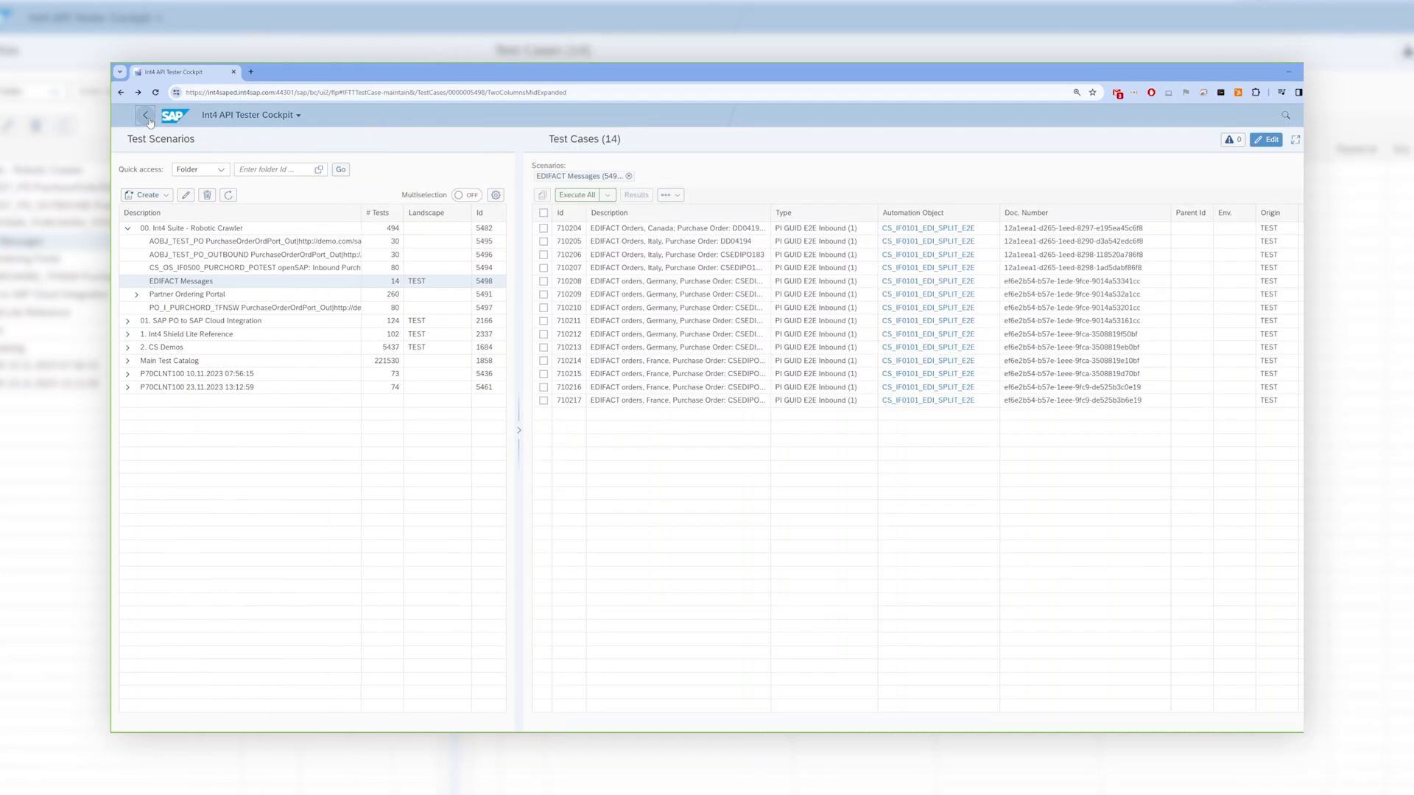
{"action": "left_click", "coordinate": [146, 115]}
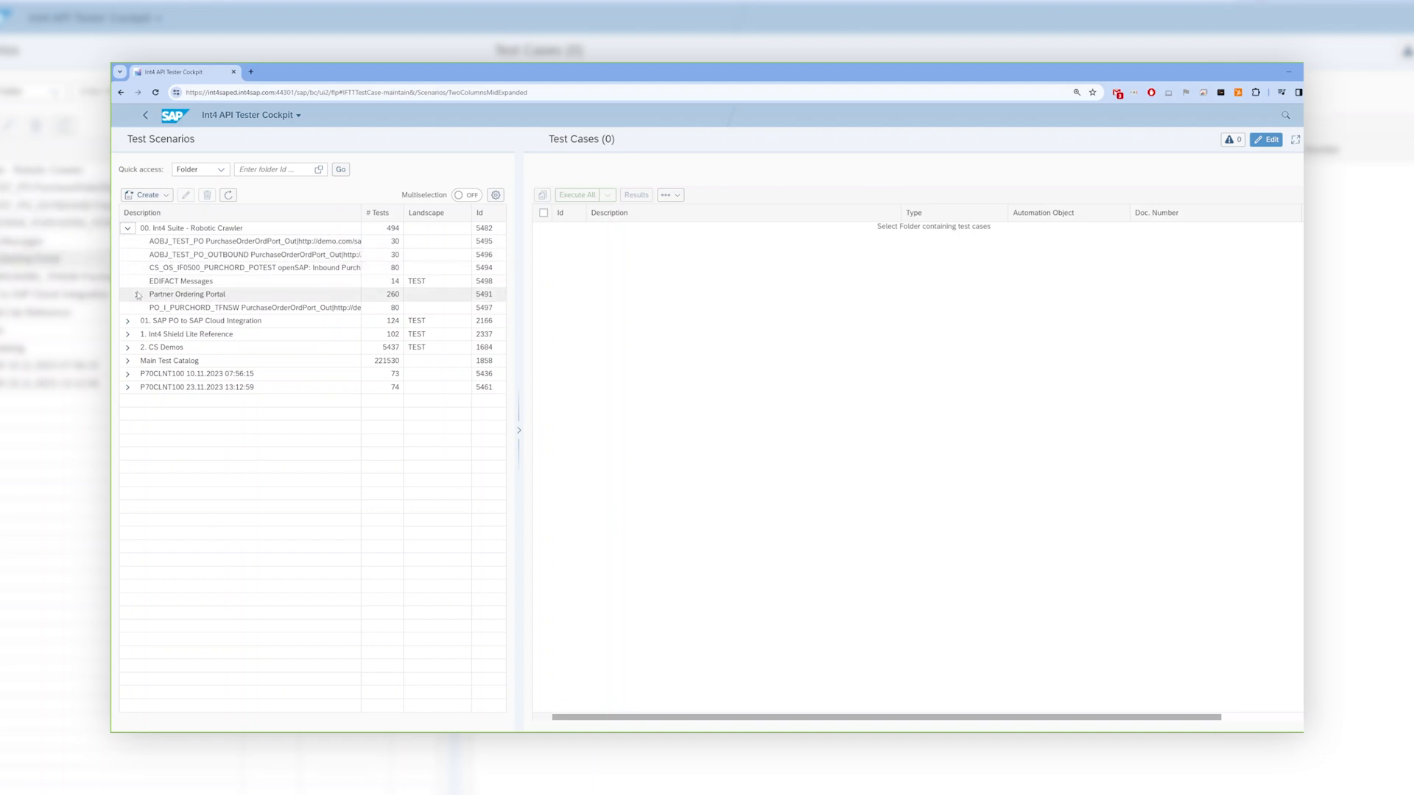
Execute the first Germany test case under Partner Ordering Portal.
{"action": "left_click", "coordinate": [137, 293]}
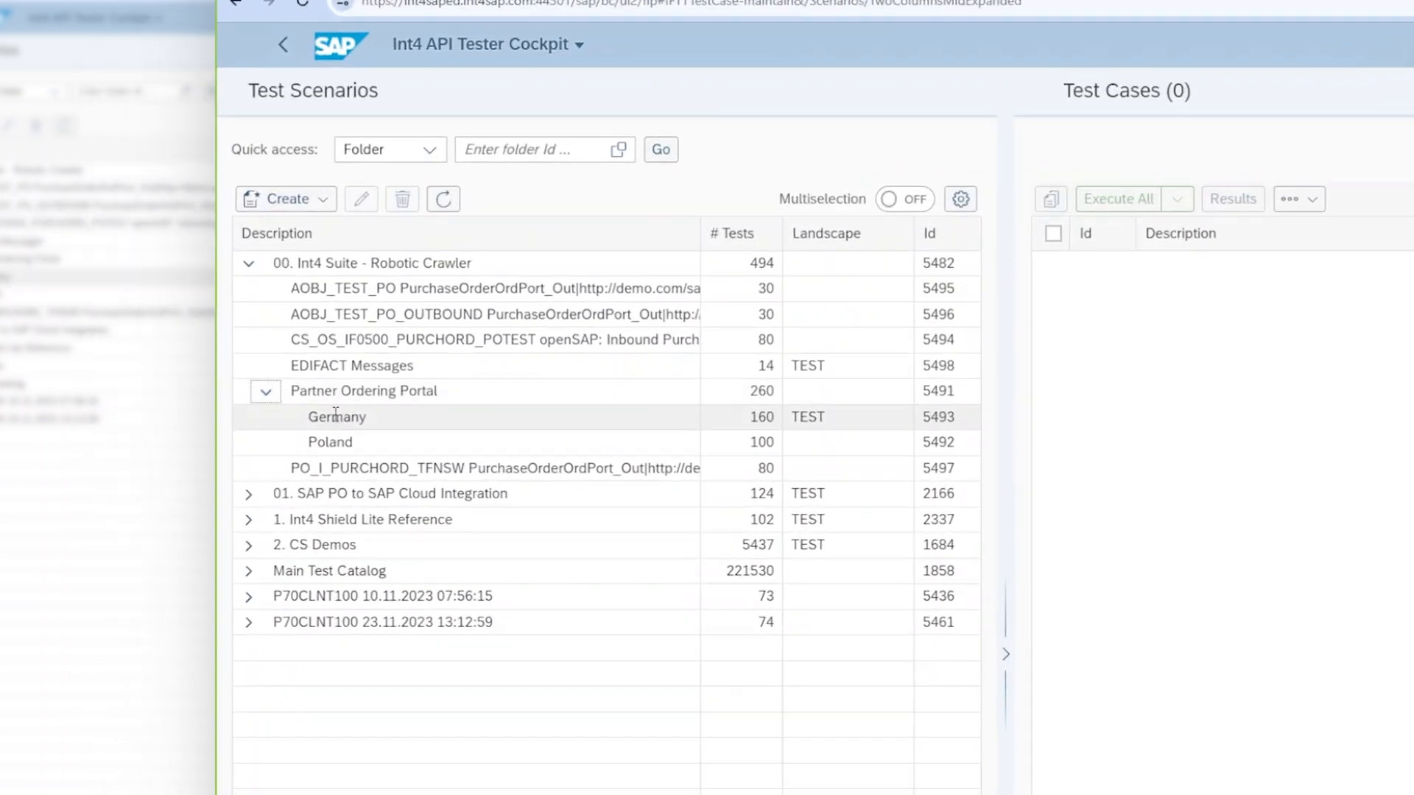
{"action": "left_click", "coordinate": [336, 417]}
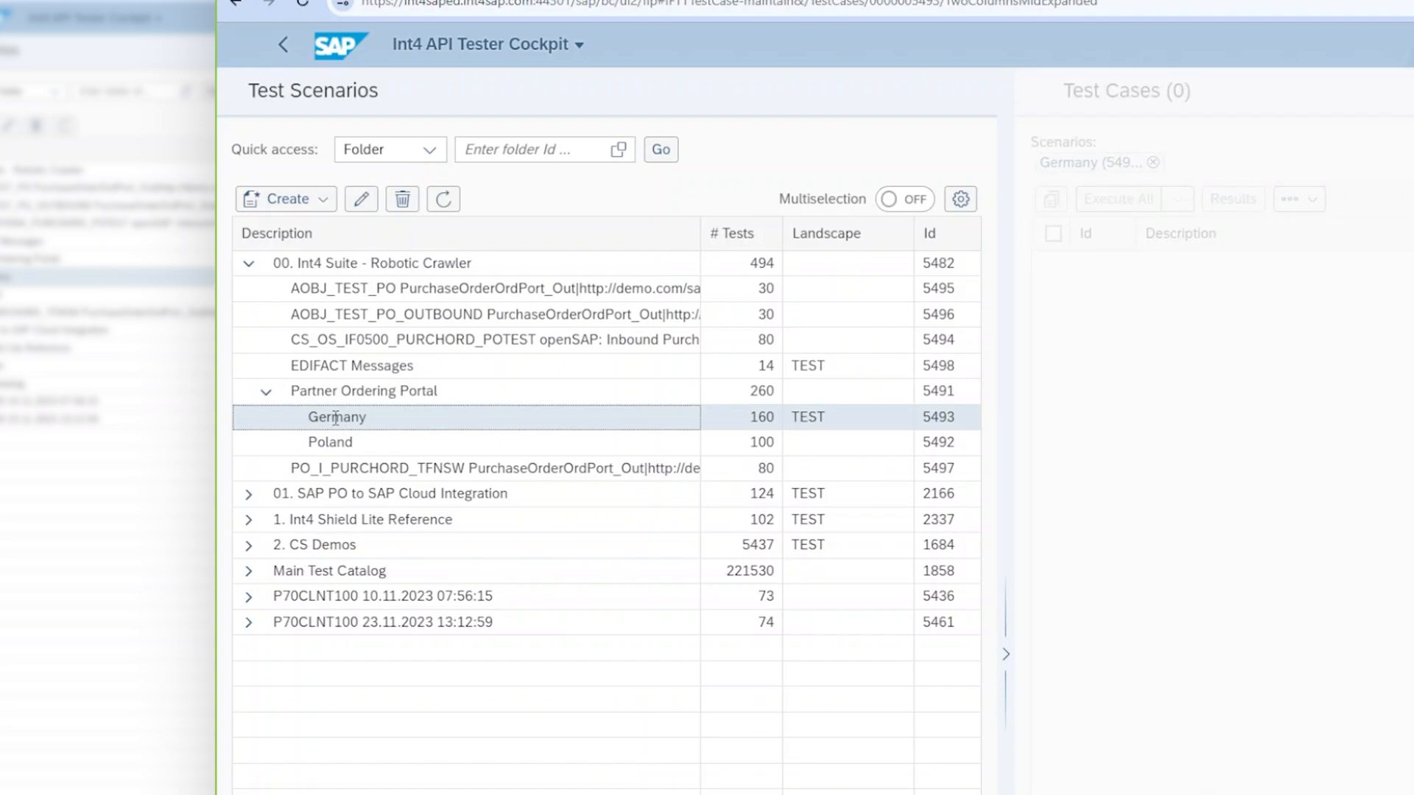
{"action": "left_click", "coordinate": [336, 417]}
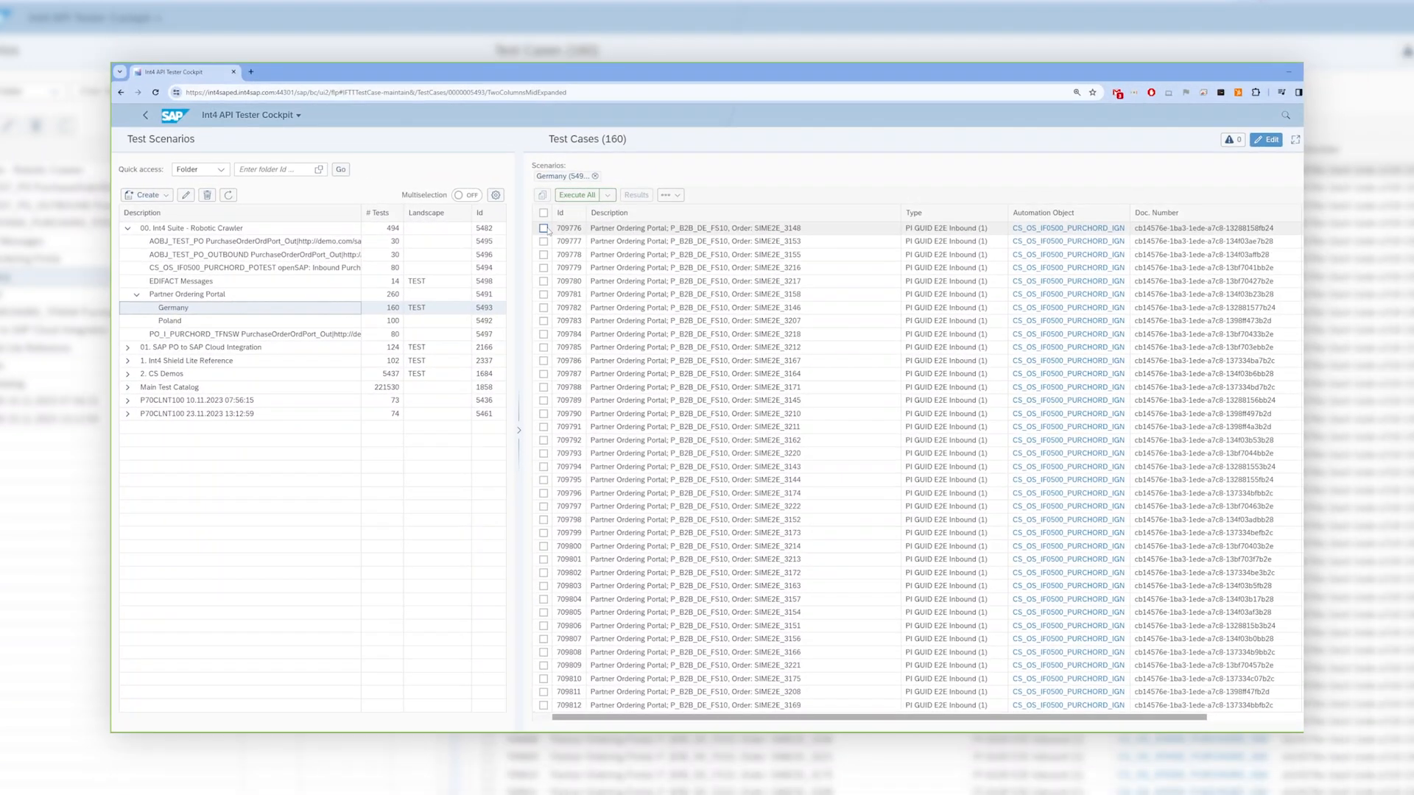
{"action": "left_click", "coordinate": [543, 228]}
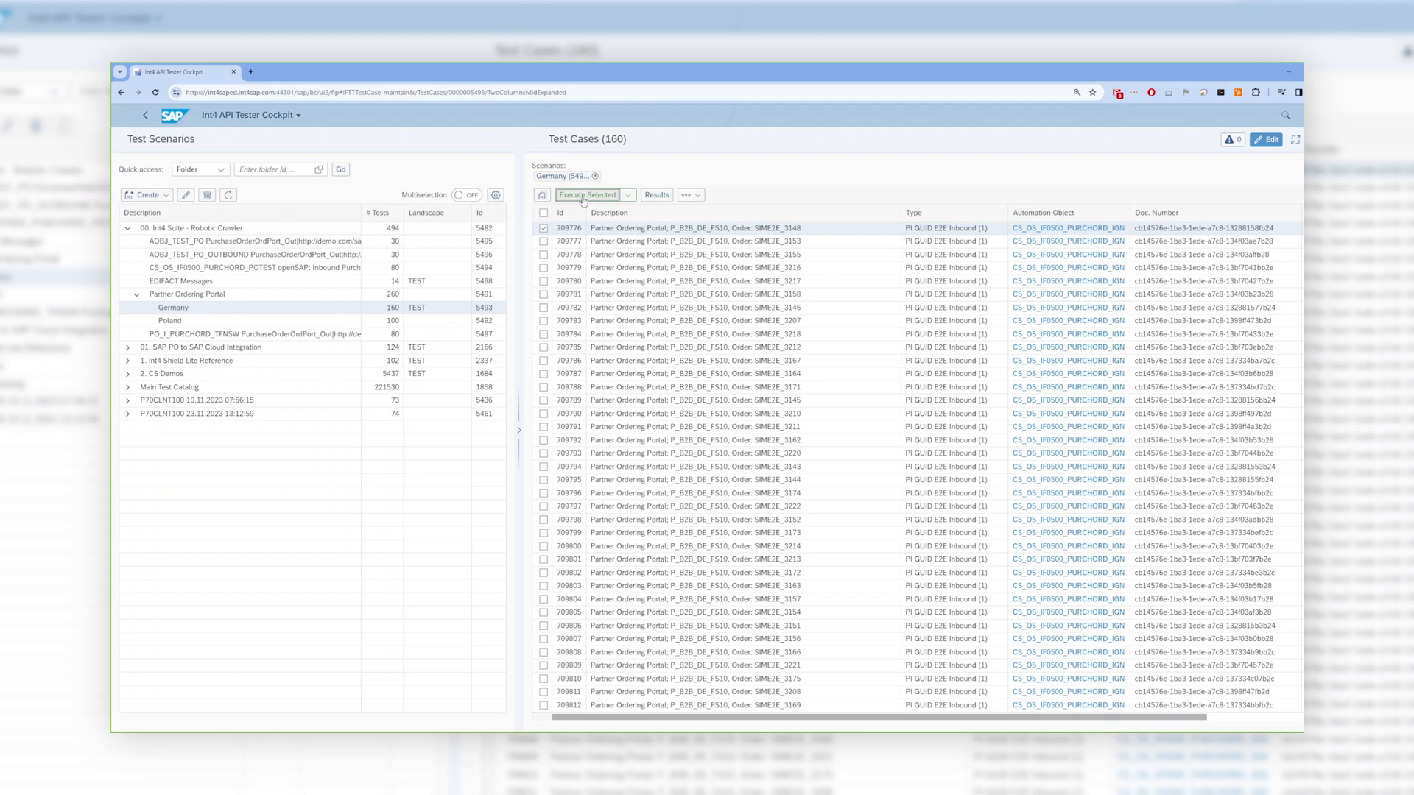
{"action": "left_click", "coordinate": [586, 194]}
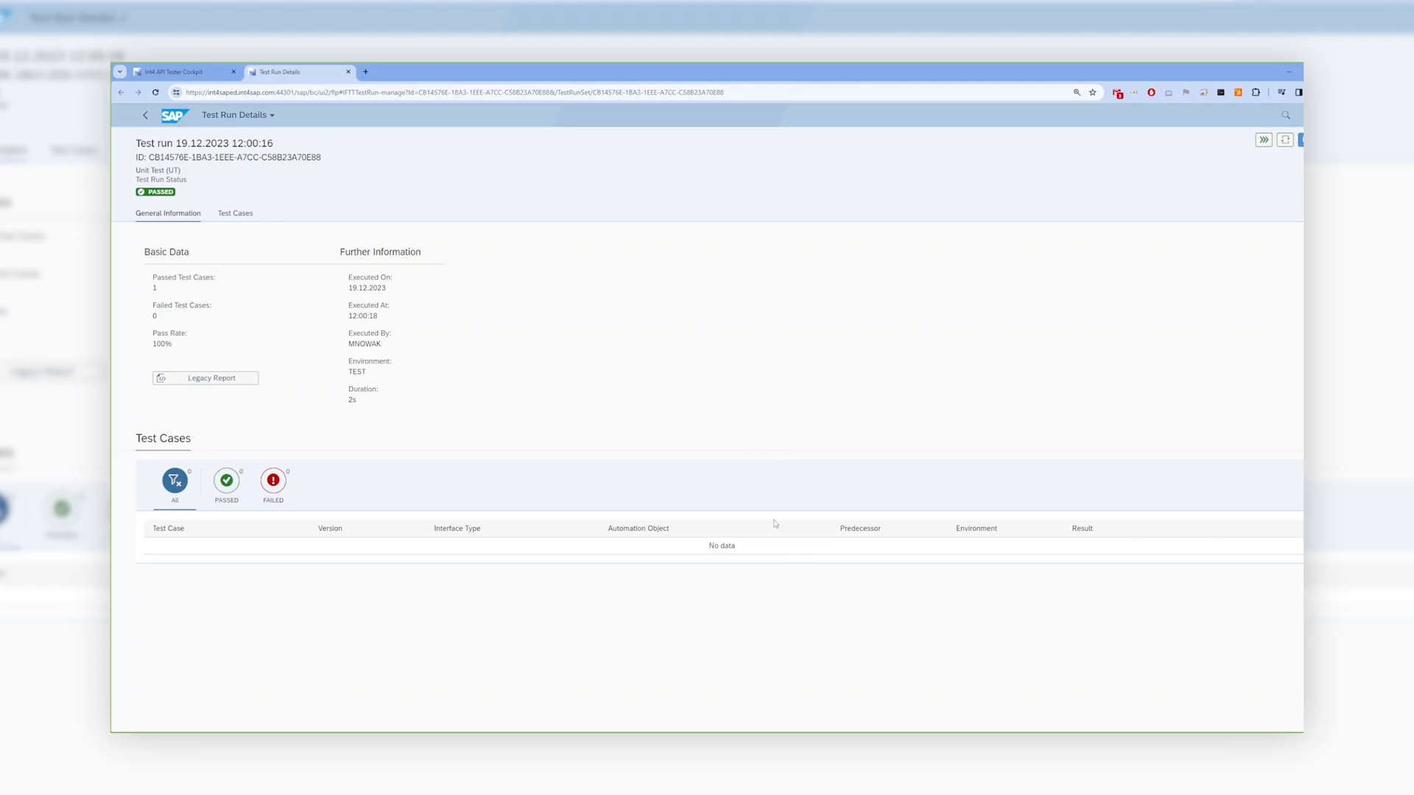
{"action": "mouse_move", "coordinate": [774, 523]}
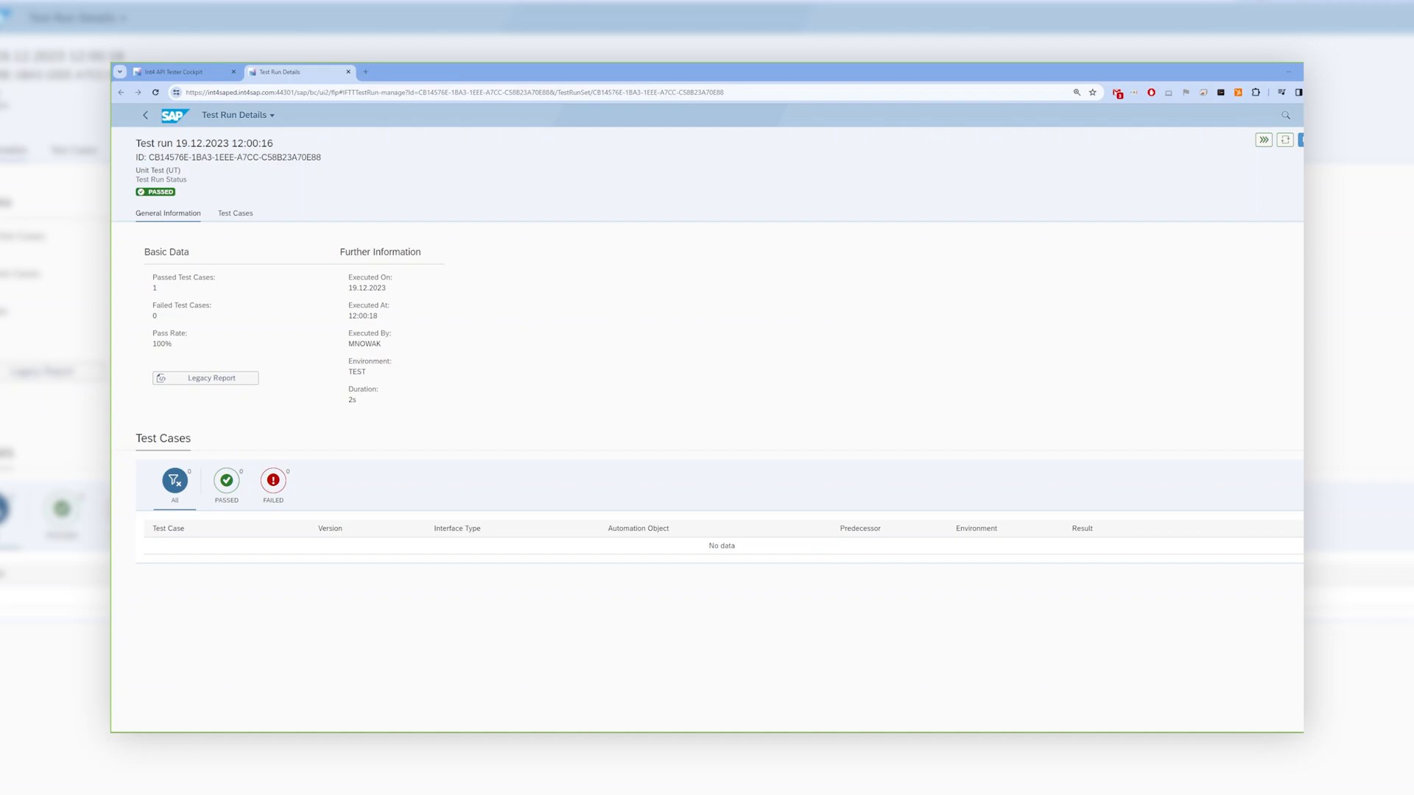
Open the executed test case and select current value SIME2E_3225 versus reference SIME2E_3148.
{"action": "left_click", "coordinate": [234, 213]}
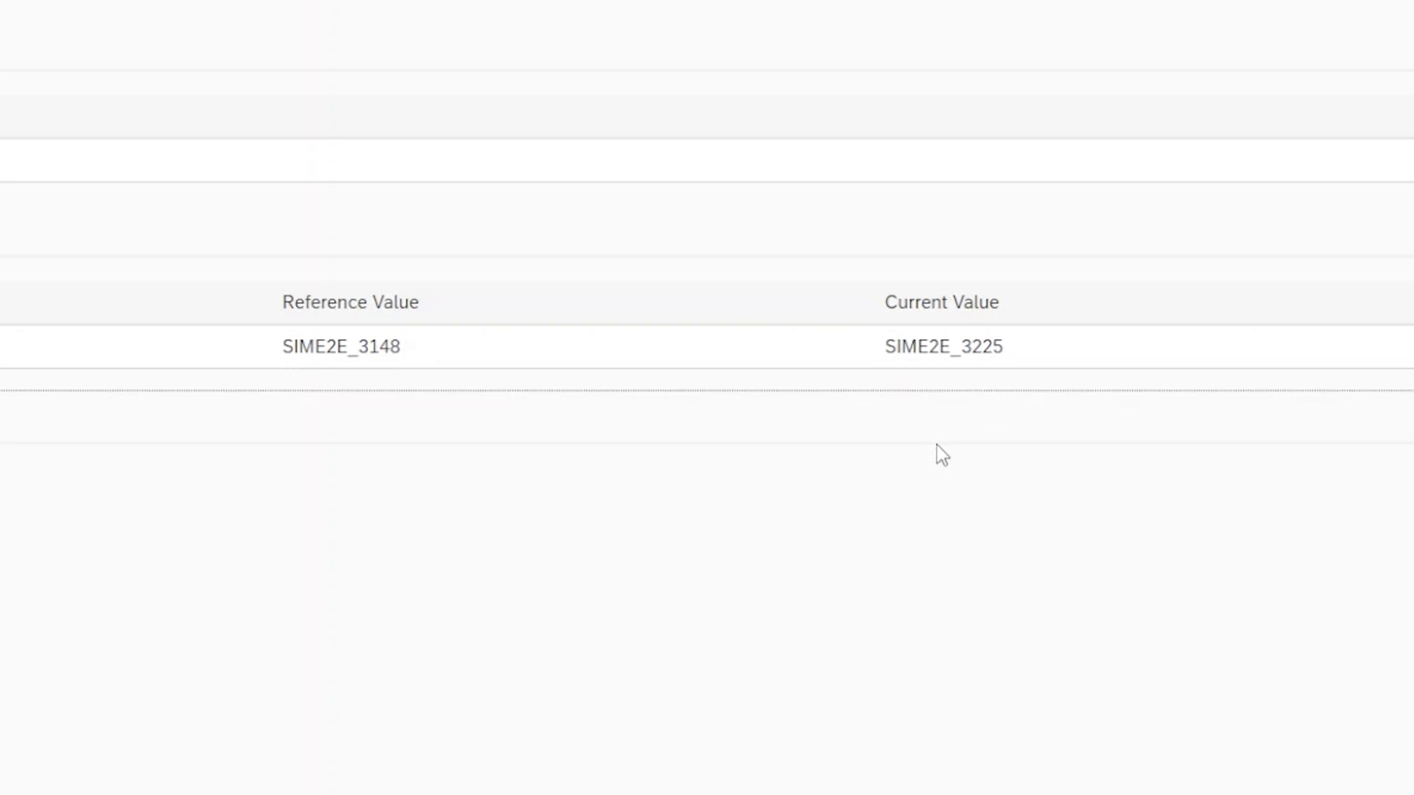
{"action": "mouse_move", "coordinate": [887, 354]}
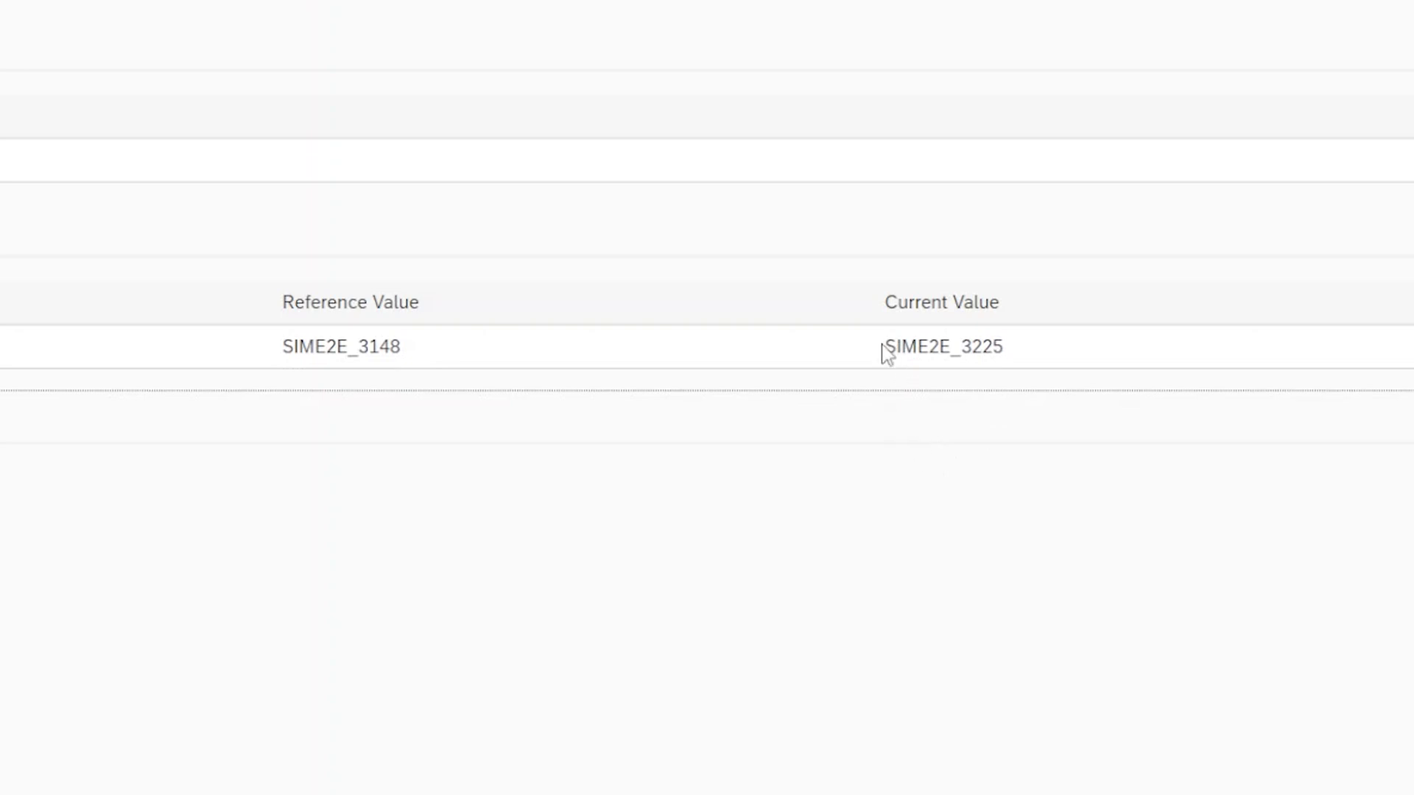
{"action": "double_click", "coordinate": [943, 346]}
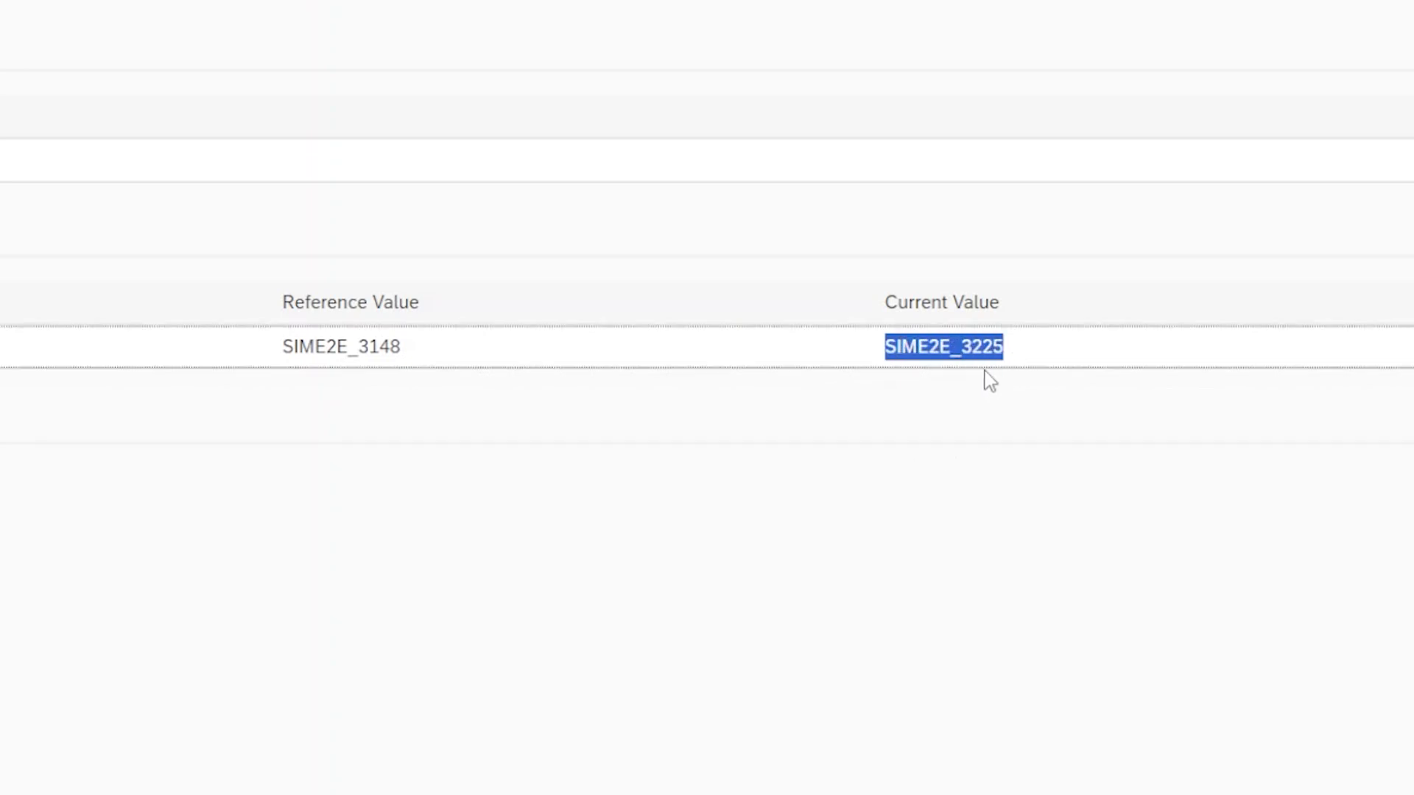
{"action": "mouse_move", "coordinate": [929, 397]}
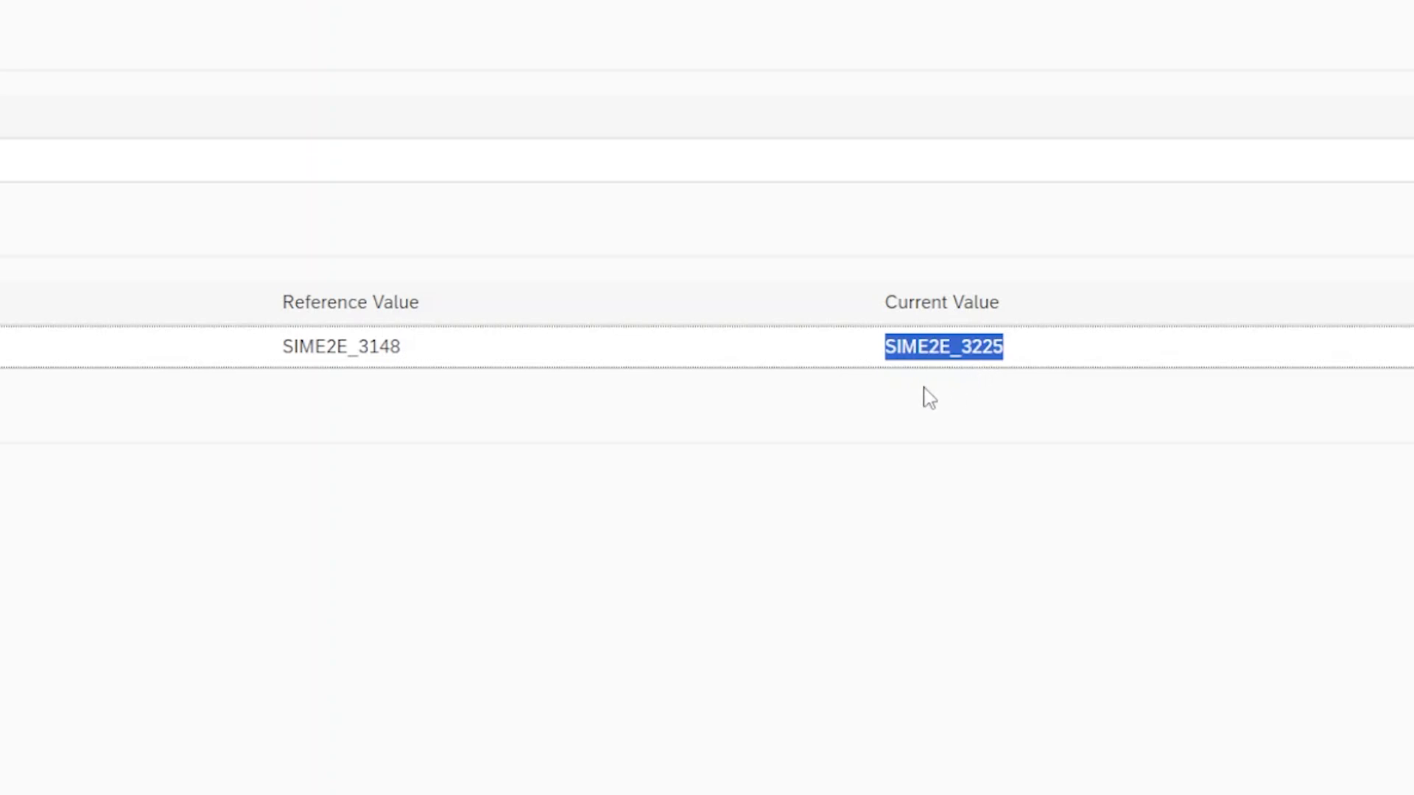
{"action": "mouse_move", "coordinate": [925, 395]}
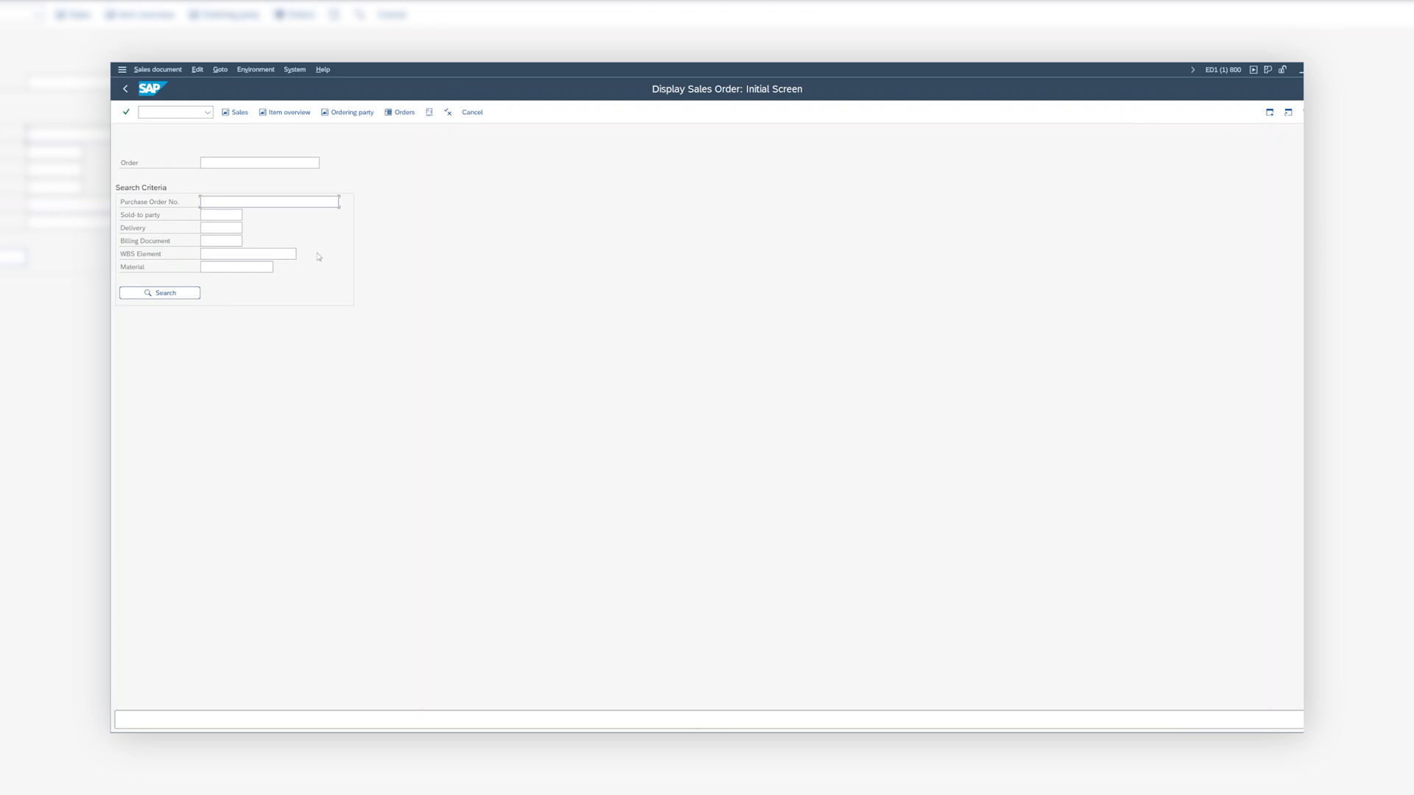
Enter SIME2E_3225 as the Purchase Order No. in VA03 and search.
{"action": "type", "text": "SIME2E_3225"}
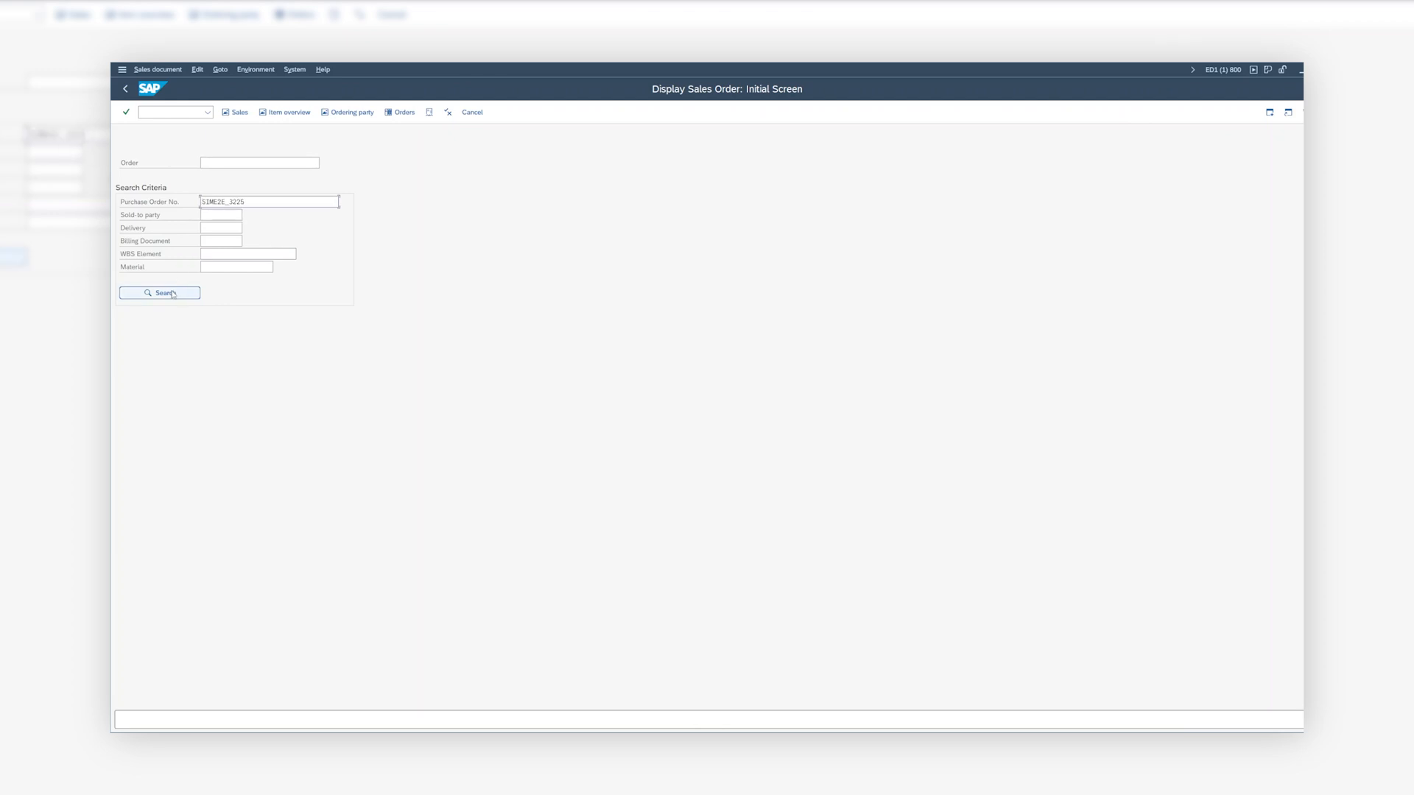
{"action": "left_click", "coordinate": [160, 292]}
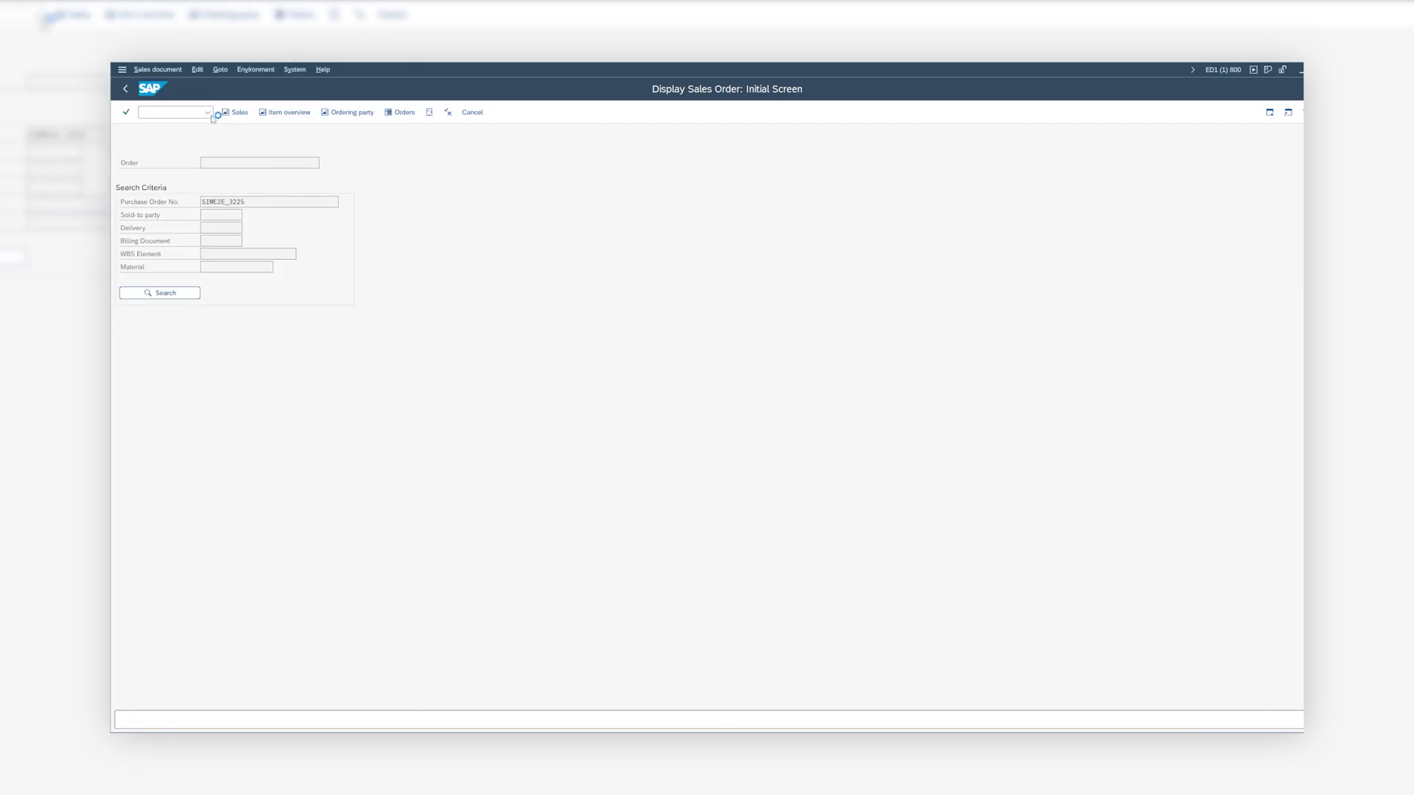
{"action": "left_click", "coordinate": [160, 293]}
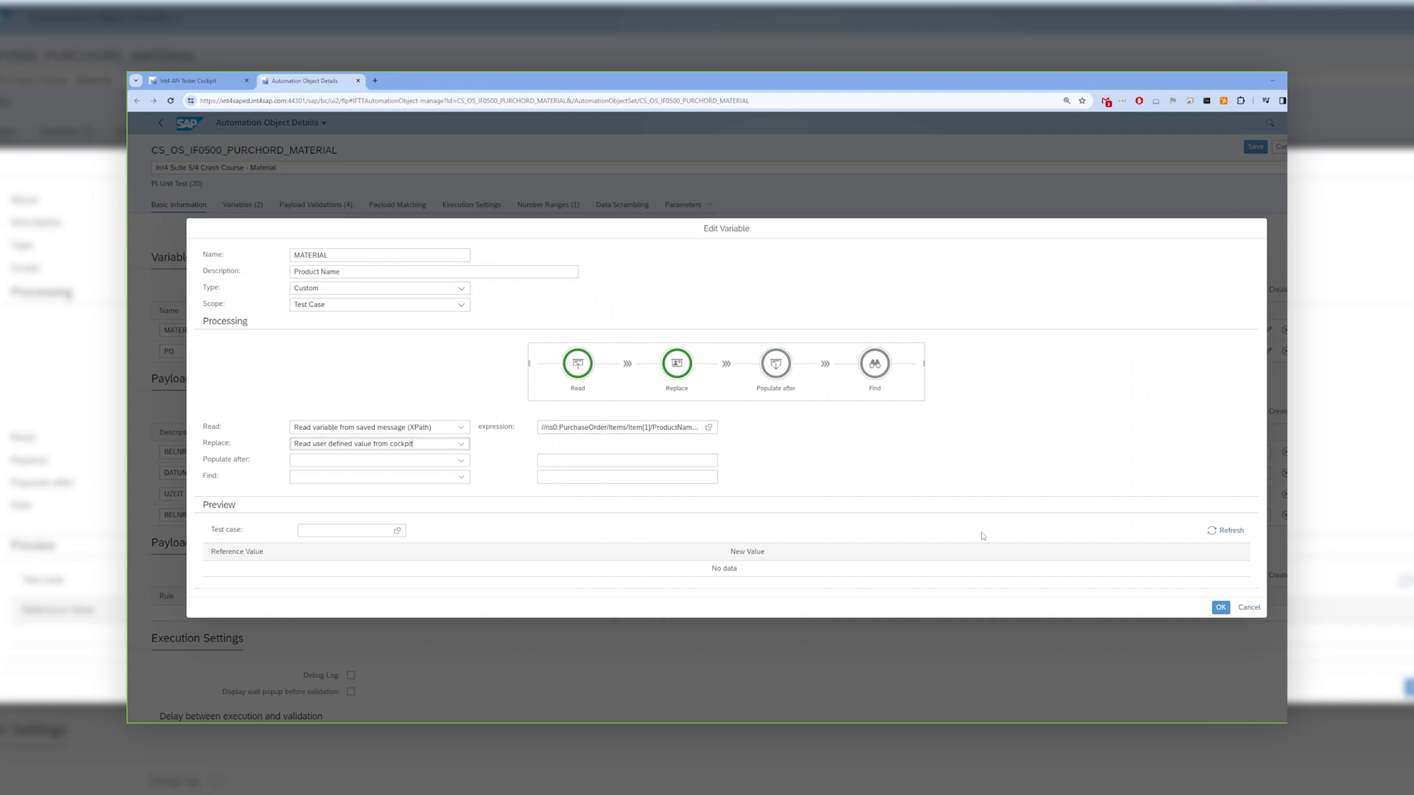
Set test case 706263's MATERIAL to CE_EXC_400, rerun it, and select PO MSIME2E_5.
{"action": "left_click", "coordinate": [1220, 607]}
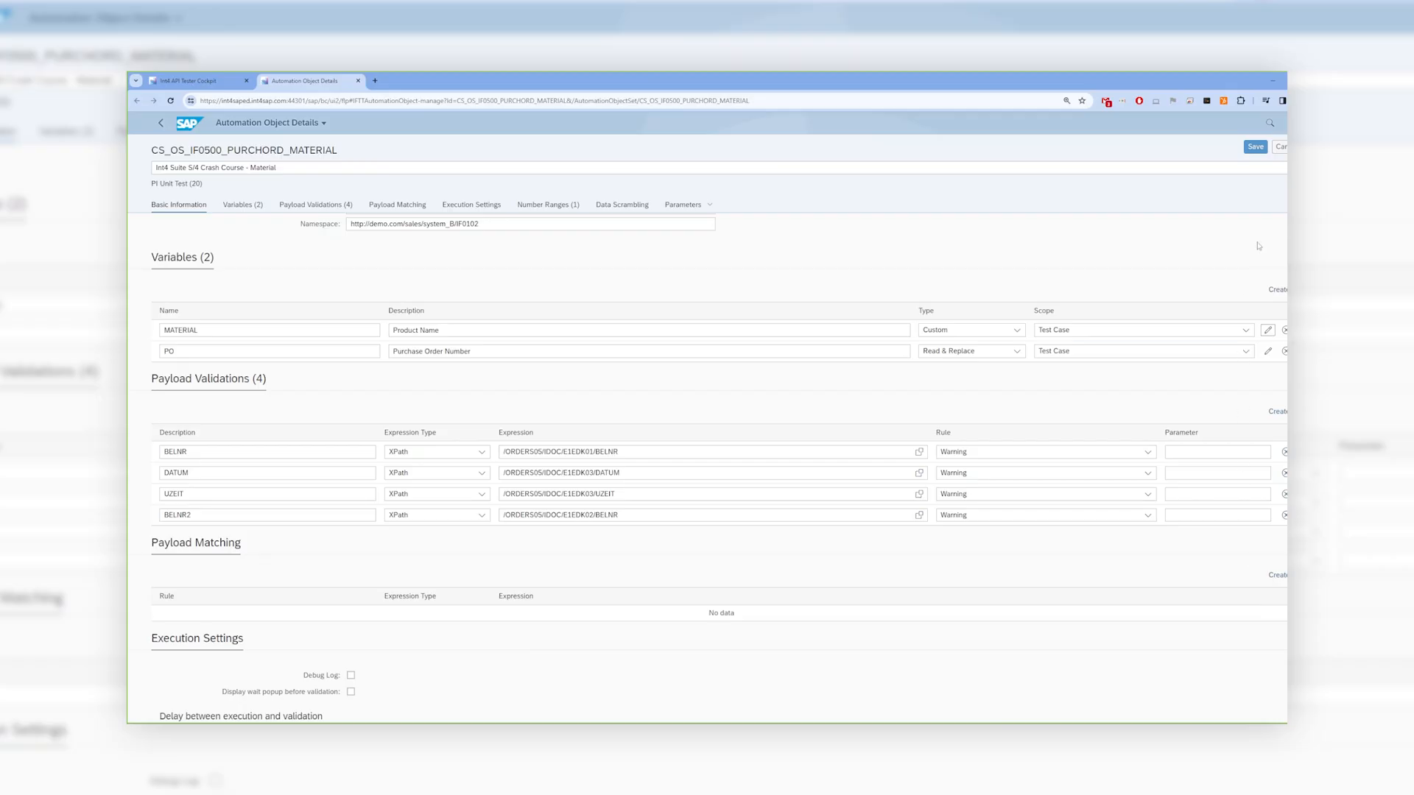
{"action": "left_click", "coordinate": [189, 80]}
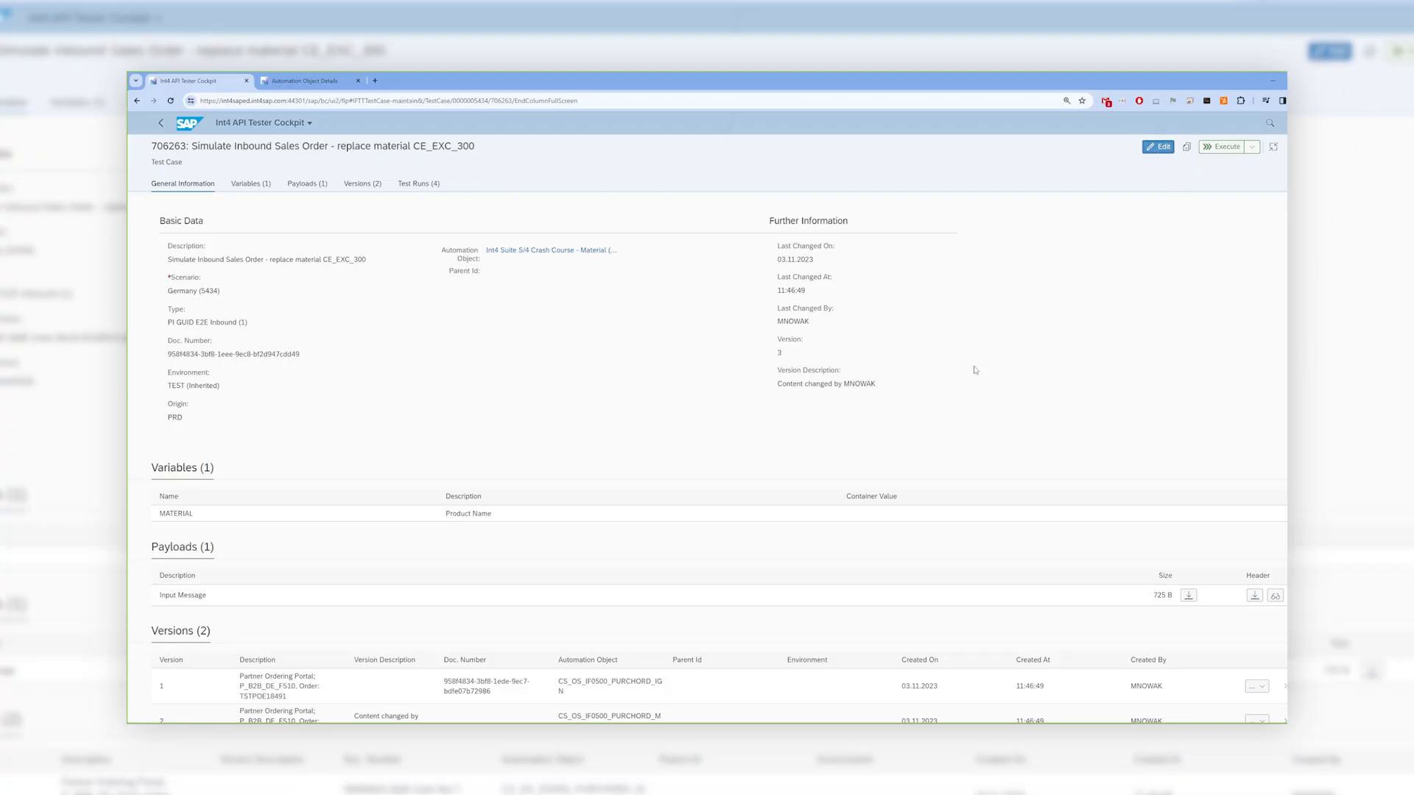
{"action": "left_click", "coordinate": [1158, 146]}
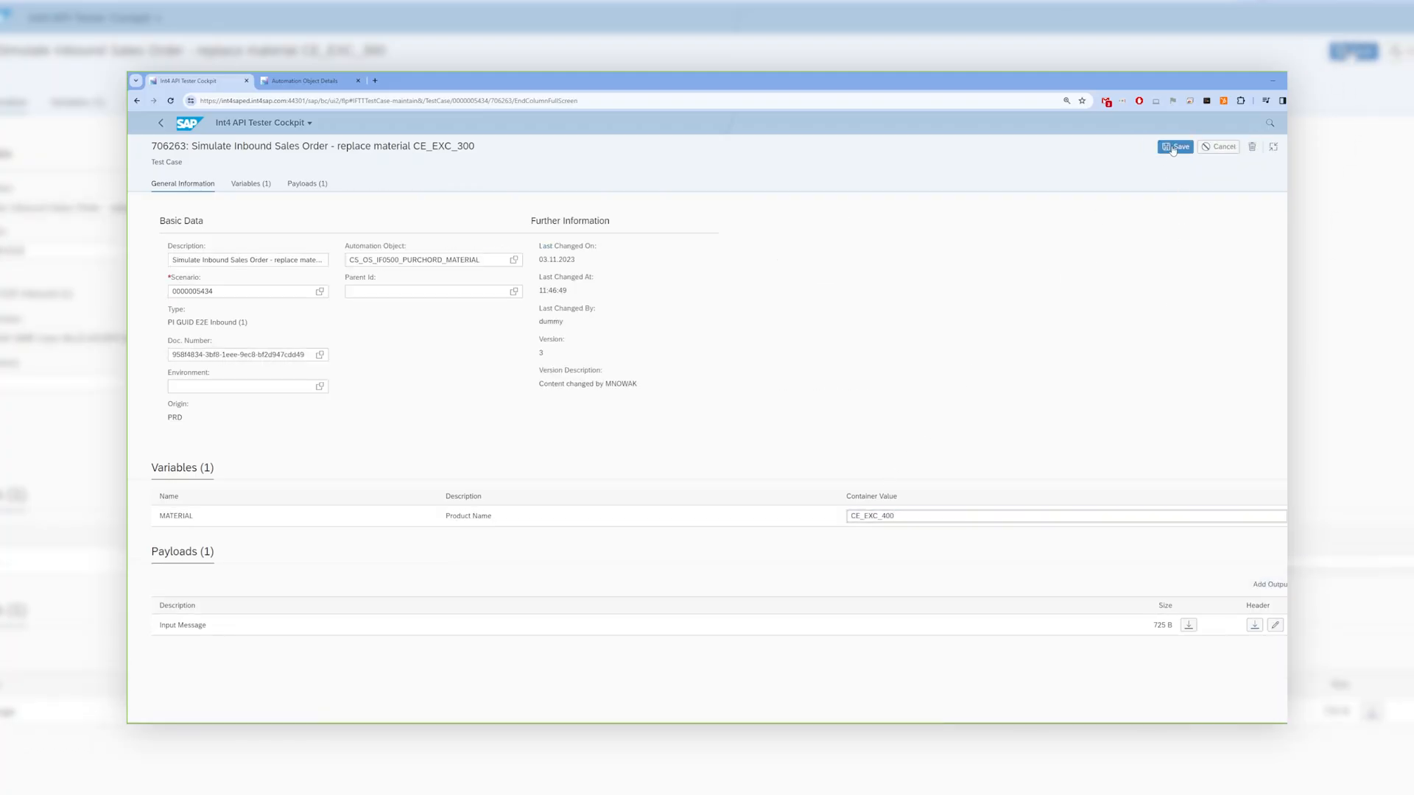
{"action": "left_click", "coordinate": [1176, 146]}
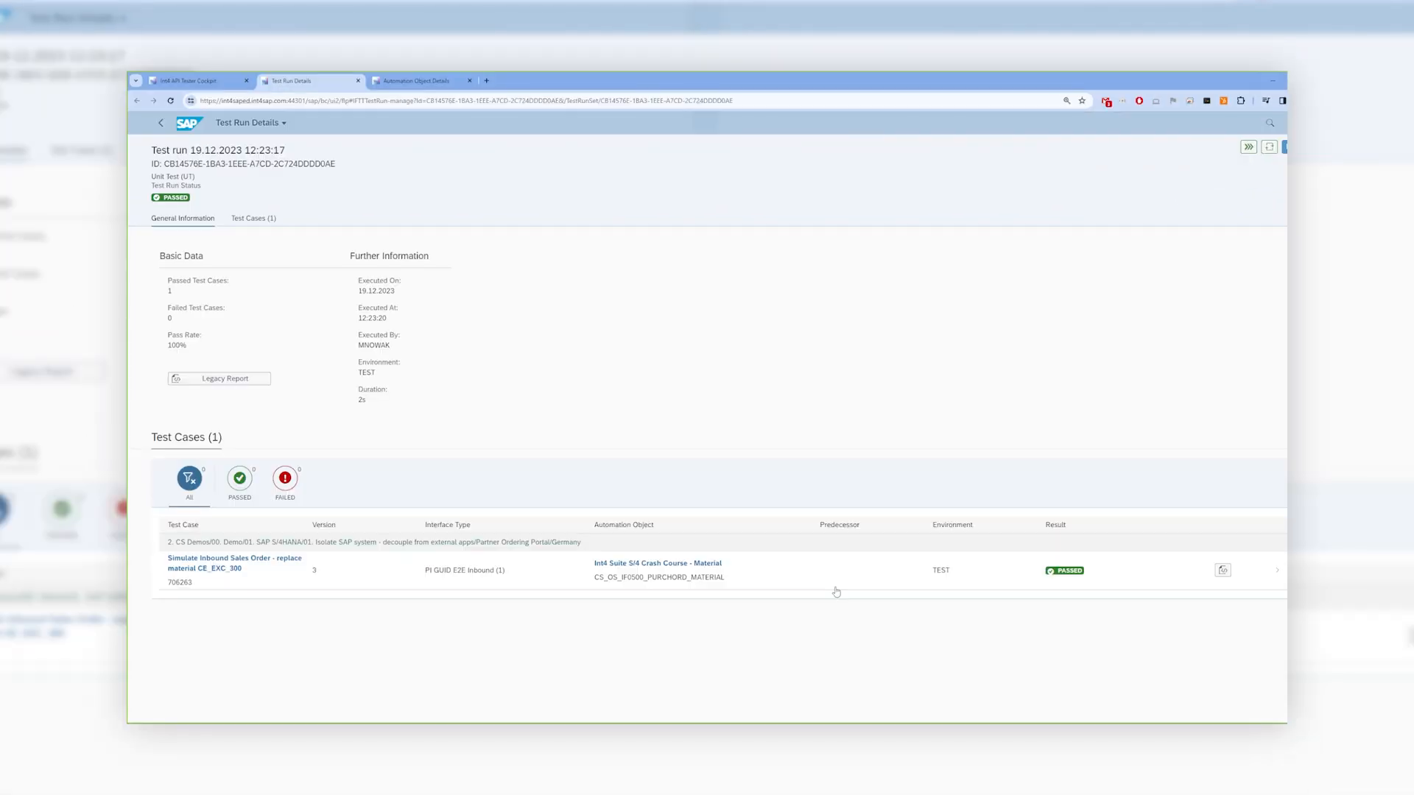
{"action": "left_click", "coordinate": [233, 562]}
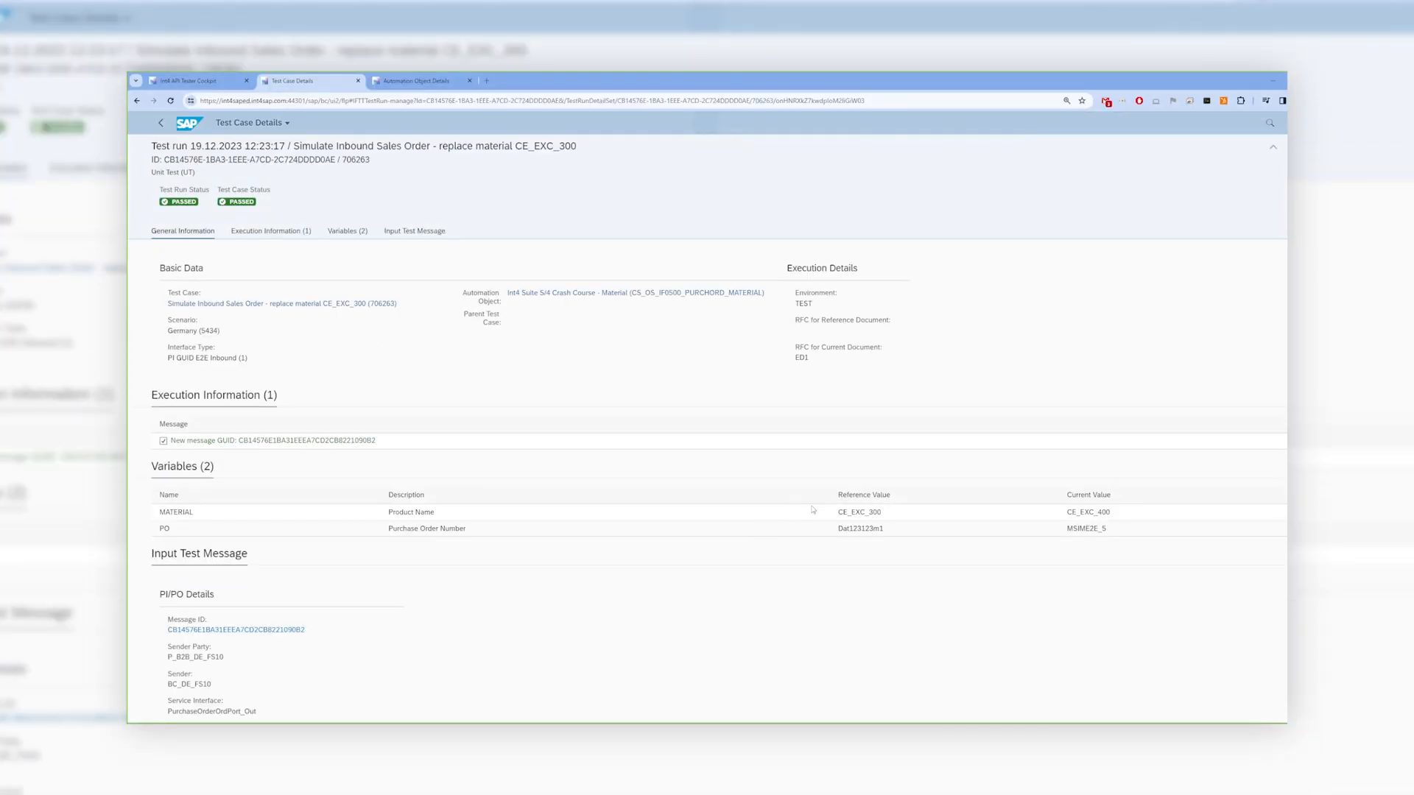
{"action": "double_click", "coordinate": [857, 512]}
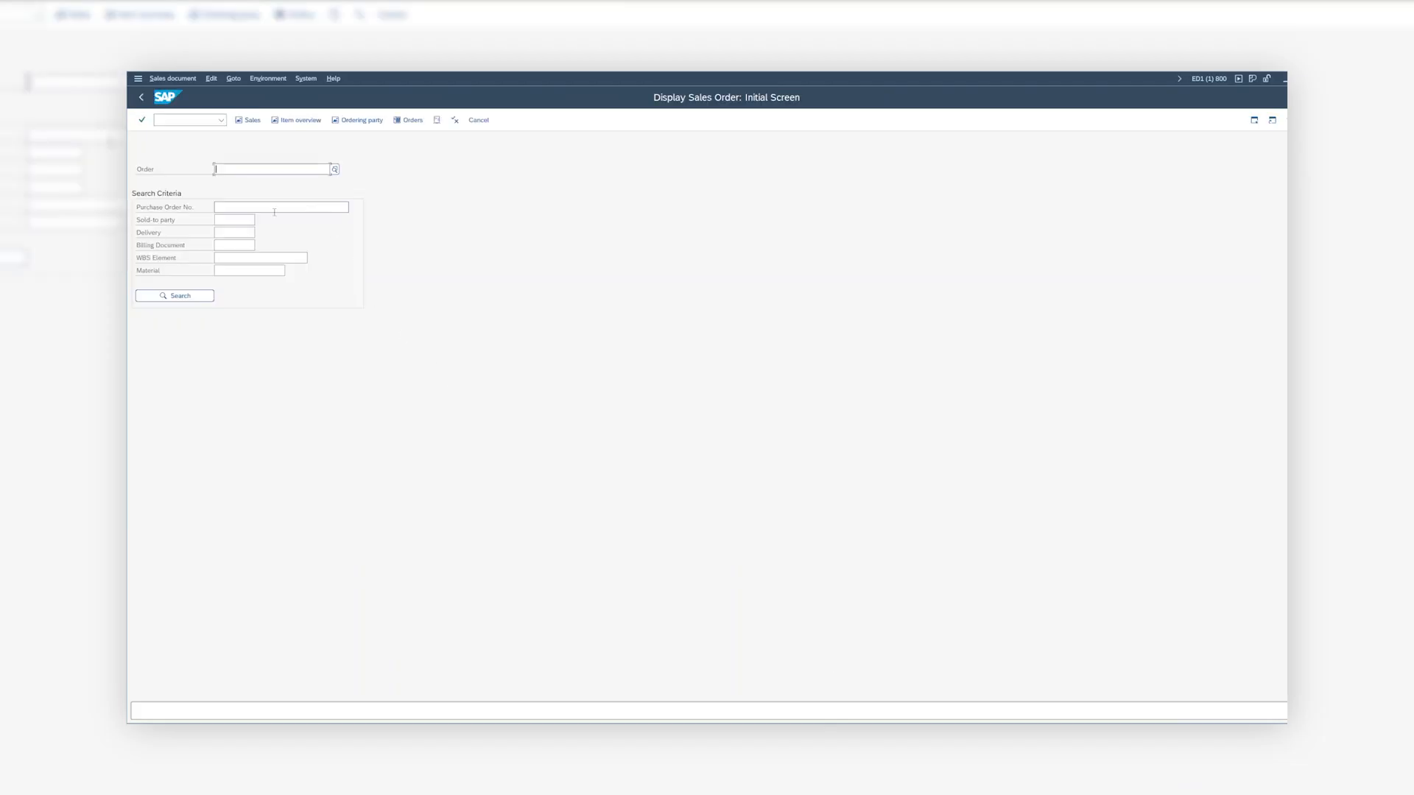
Search VA03 by PO MSIME2E_5 and open the matching order 167695.
{"action": "type", "text": "MSIME2E_5"}
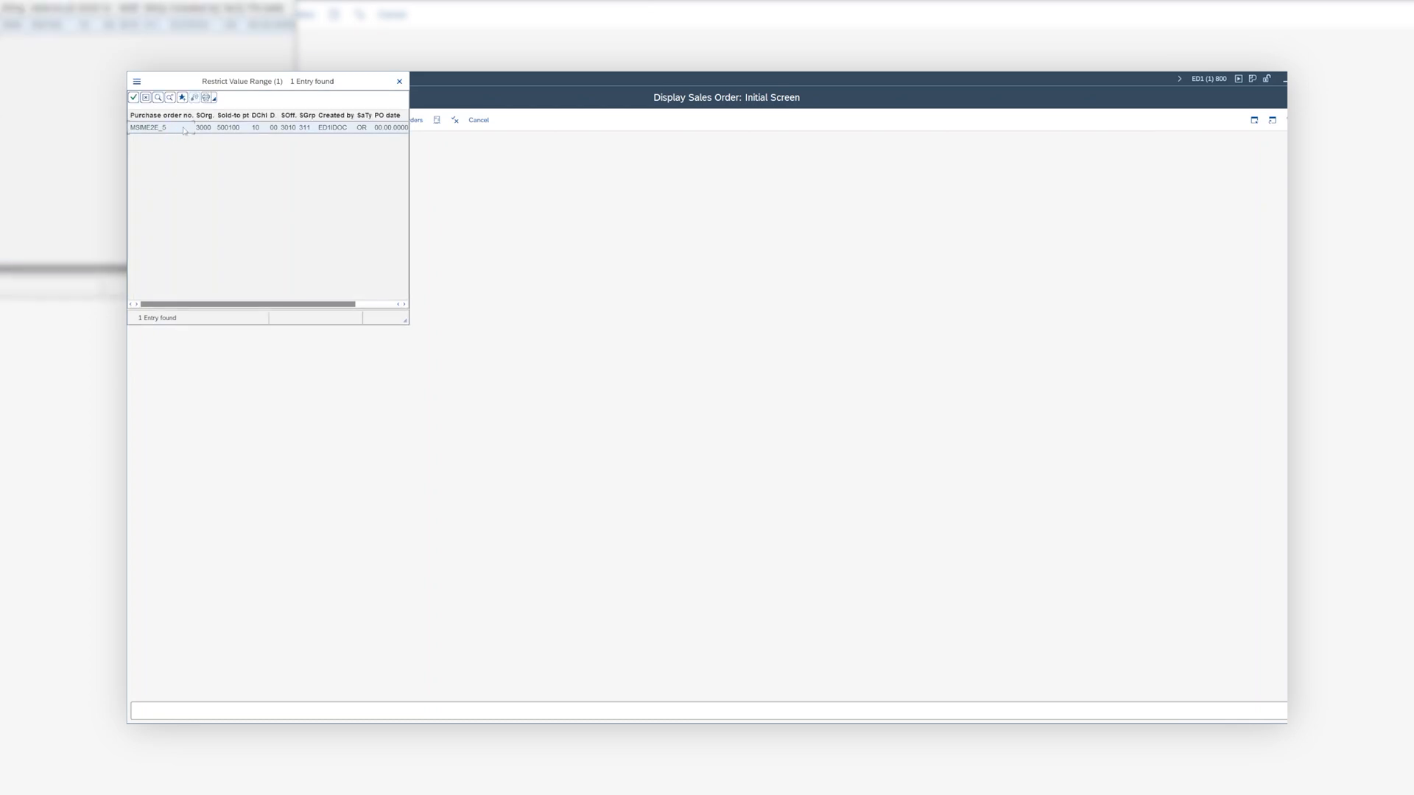
{"action": "double_click", "coordinate": [149, 128]}
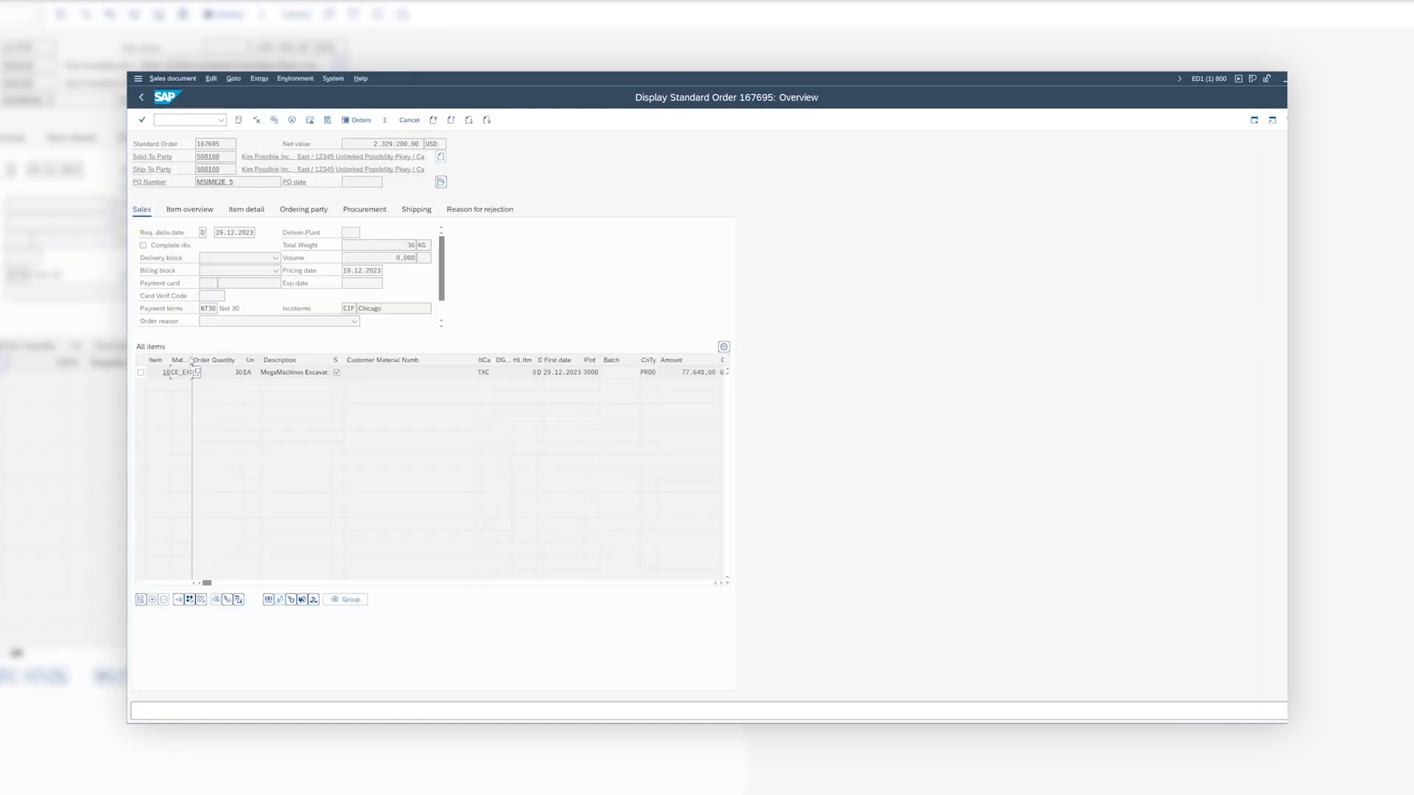